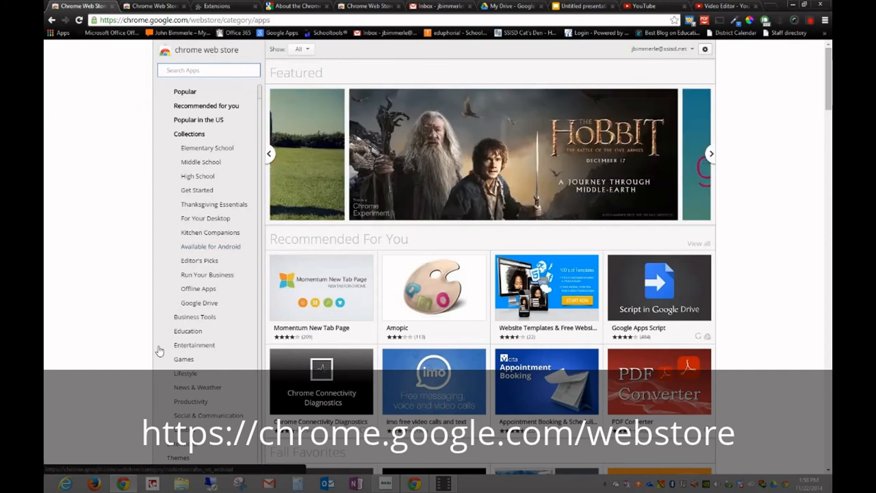
Search the Chrome Web Store for 'screencastify' to list the Screencastify extension
{"action": "type", "text": "screencastify"}
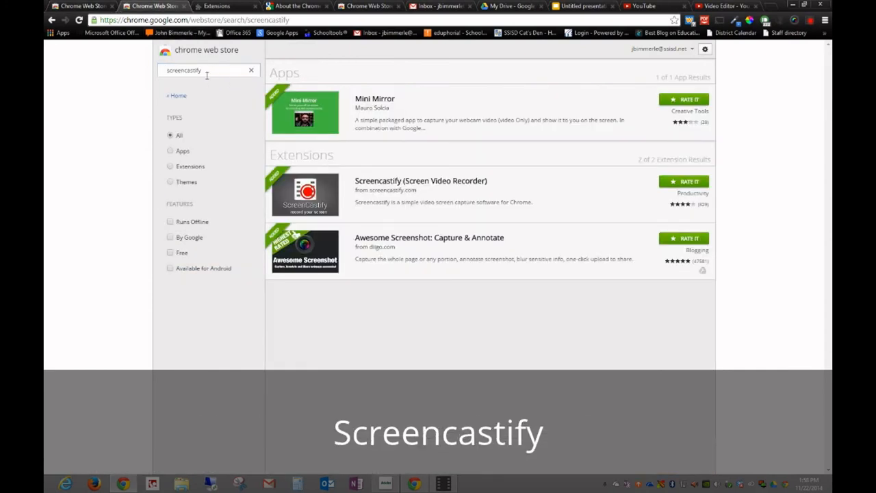
{"action": "mouse_move", "coordinate": [345, 189]}
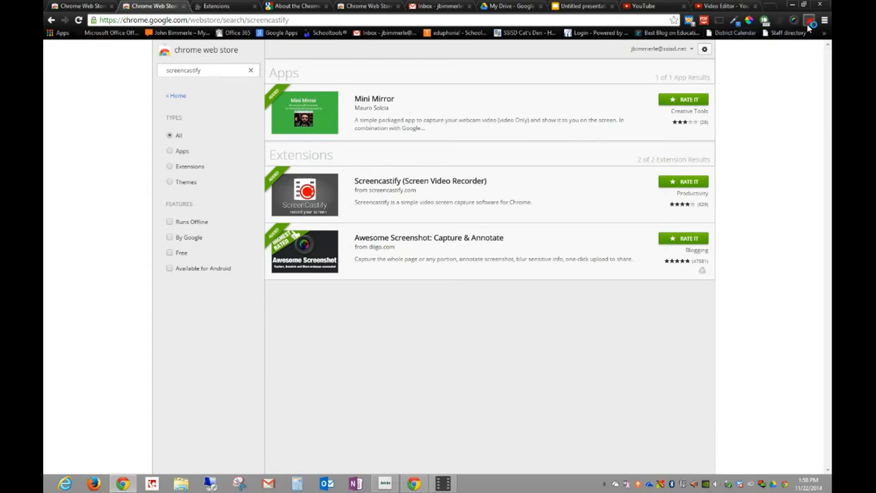
{"action": "mouse_move", "coordinate": [811, 22]}
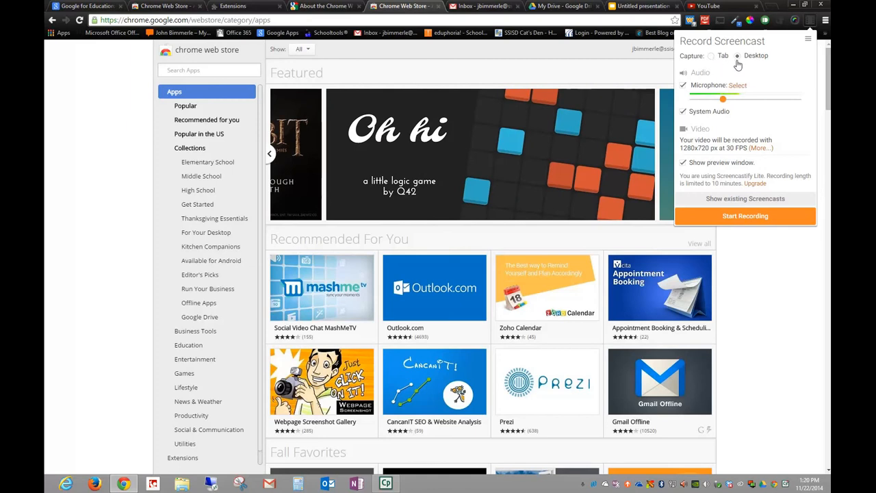
{"action": "mouse_move", "coordinate": [722, 99]}
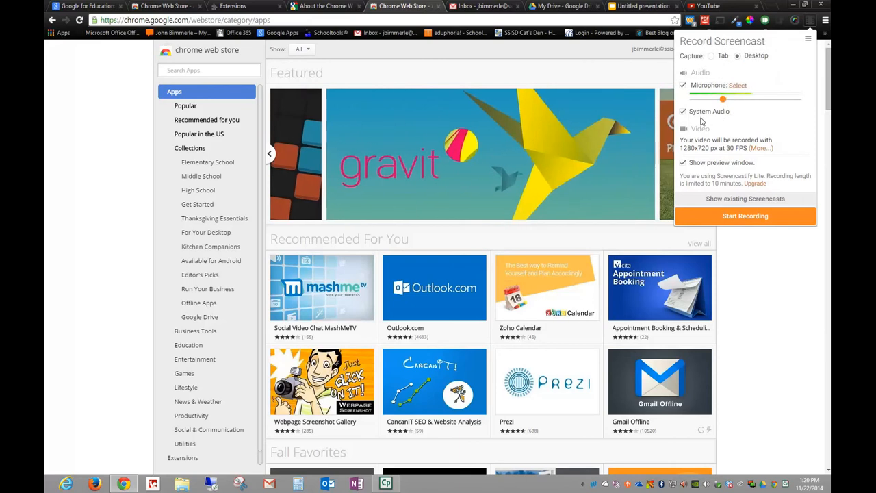
{"action": "mouse_move", "coordinate": [696, 145]}
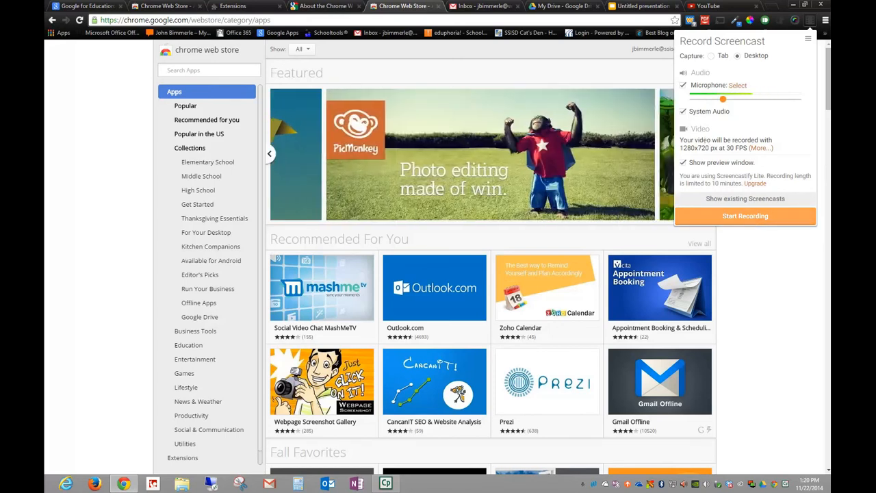
Start a Screencastify desktop recording with microphone at 1152x720 and 10 FPS
{"action": "left_click", "coordinate": [744, 216]}
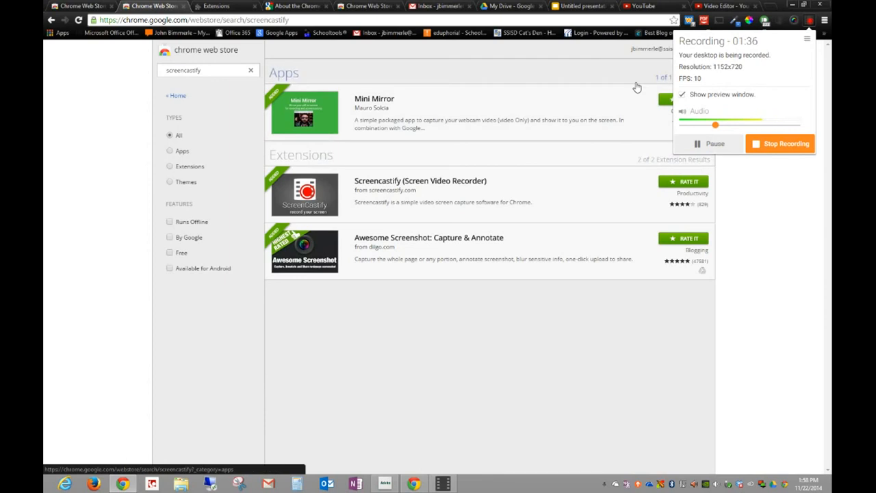
Reach the YouTube Creator Studio video list via My Channel and Video Manager
{"action": "left_click", "coordinate": [640, 6]}
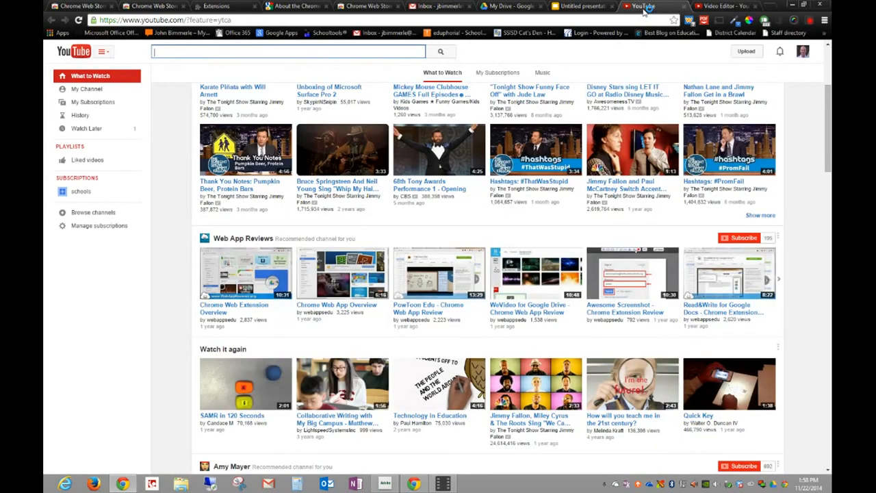
{"action": "mouse_move", "coordinate": [86, 89]}
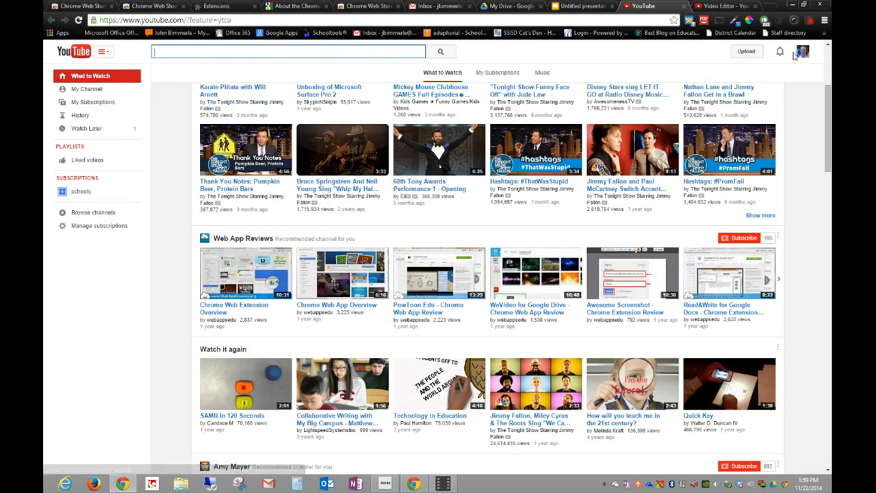
{"action": "mouse_move", "coordinate": [86, 89]}
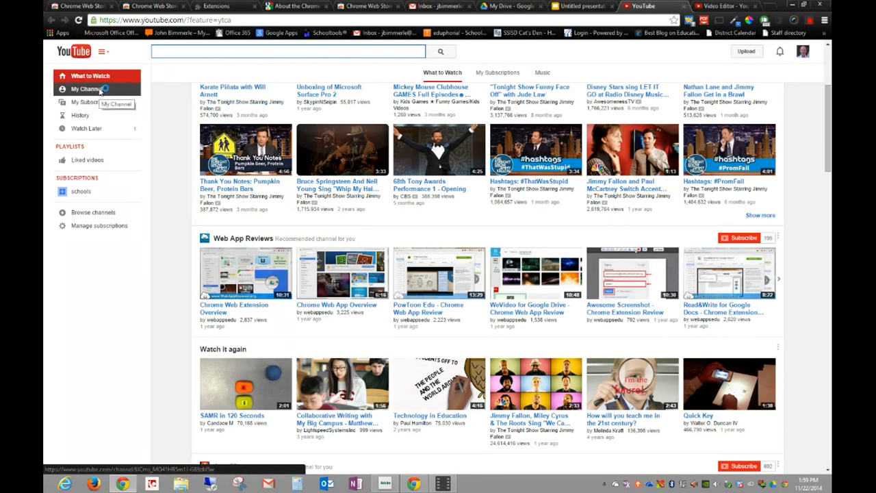
{"action": "left_click", "coordinate": [83, 89]}
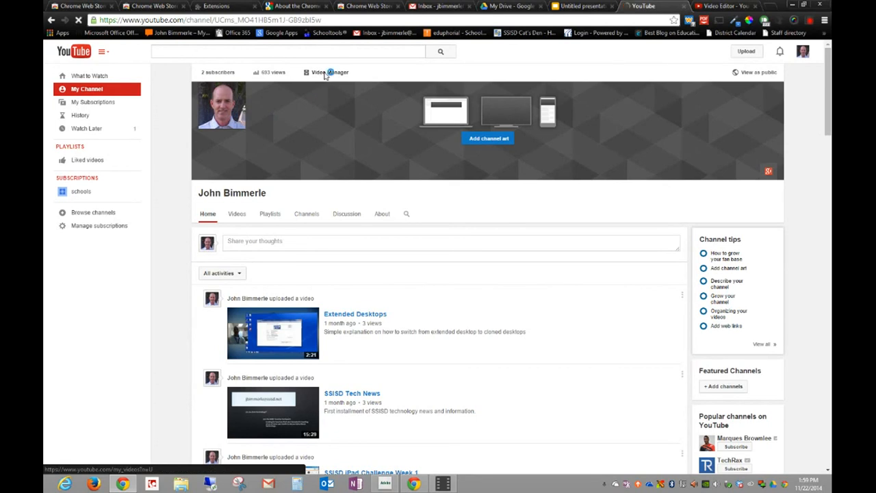
{"action": "left_click", "coordinate": [331, 71]}
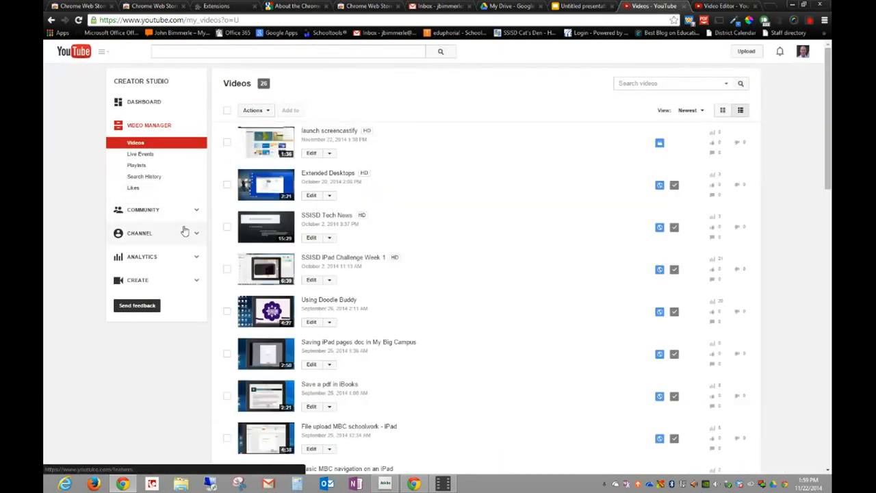
Launch the YouTube Video Editor from Create, showing the empty 'My Edited Video' timeline
{"action": "left_click", "coordinate": [144, 235]}
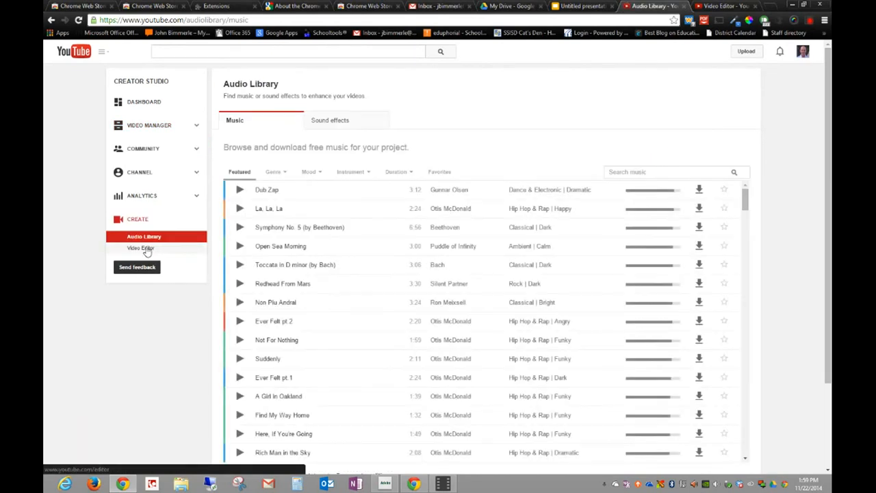
{"action": "left_click", "coordinate": [140, 247]}
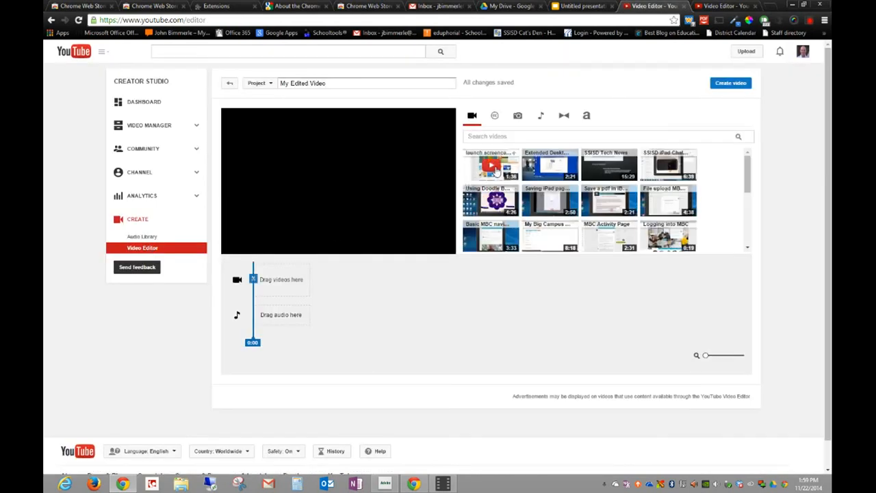
{"action": "mouse_move", "coordinate": [550, 200]}
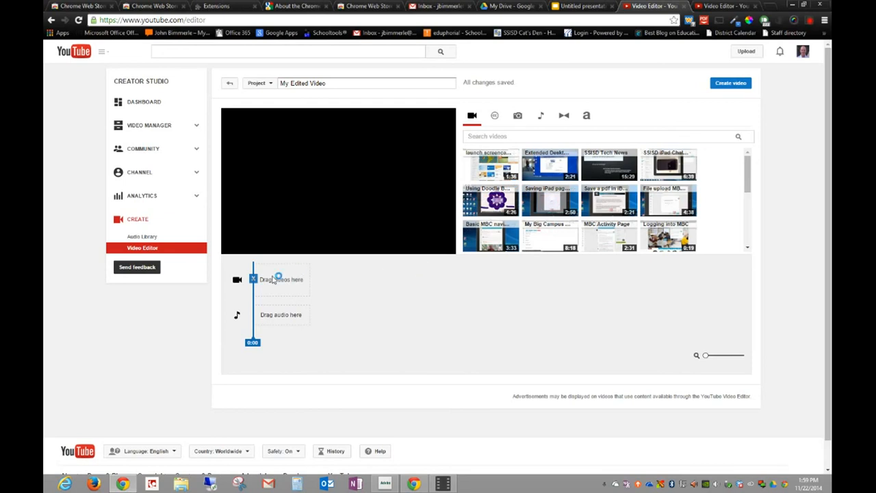
{"action": "mouse_move", "coordinate": [489, 200]}
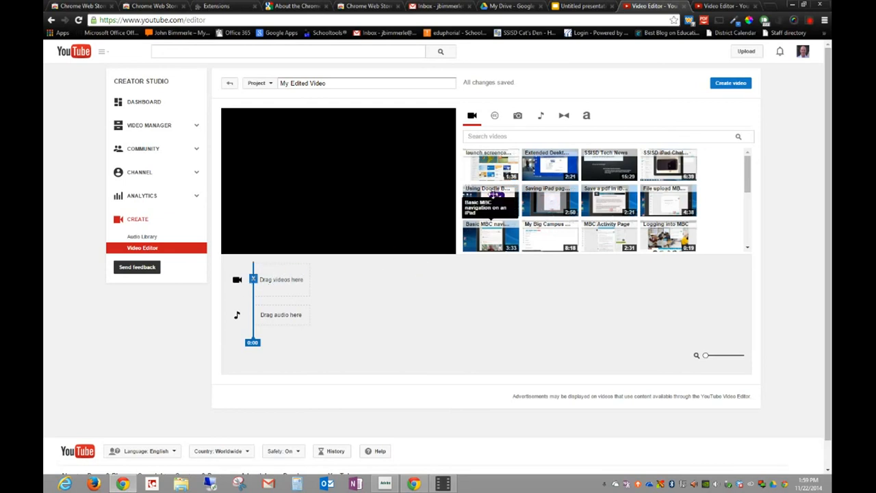